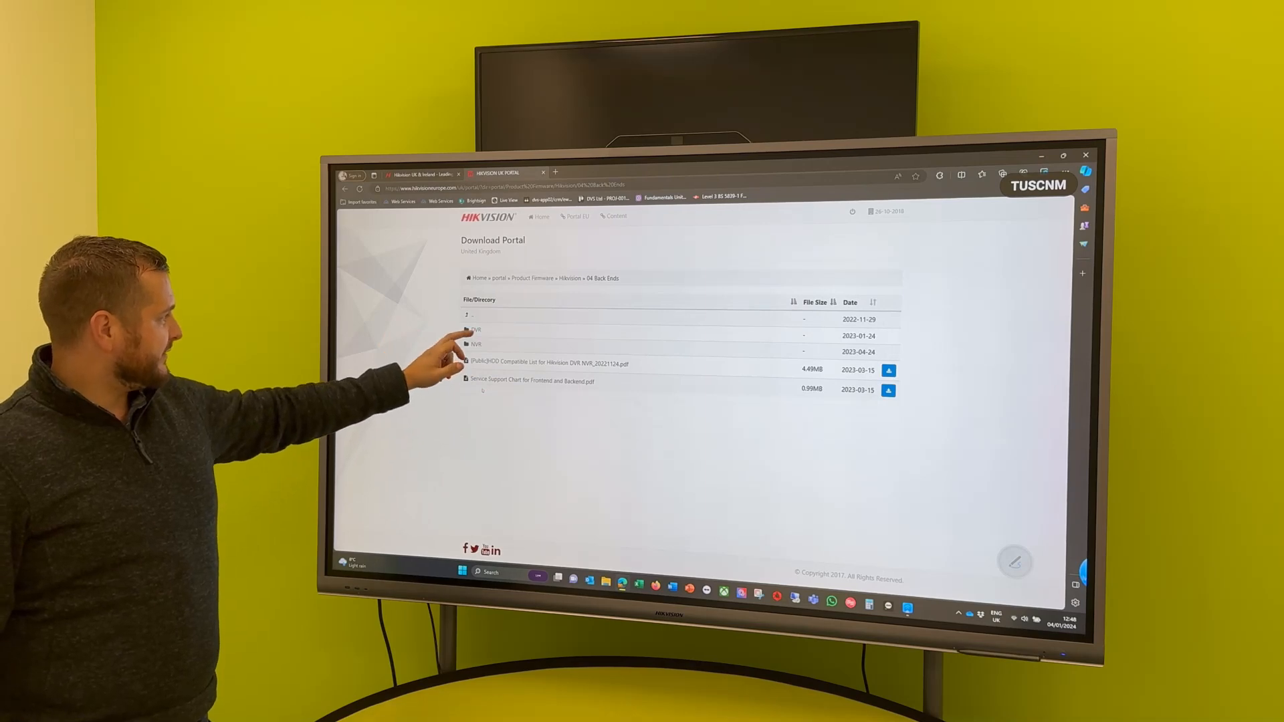
Step: Browse into the NVR and then M Series firmware folders under Back Ends
left_click(476, 344)
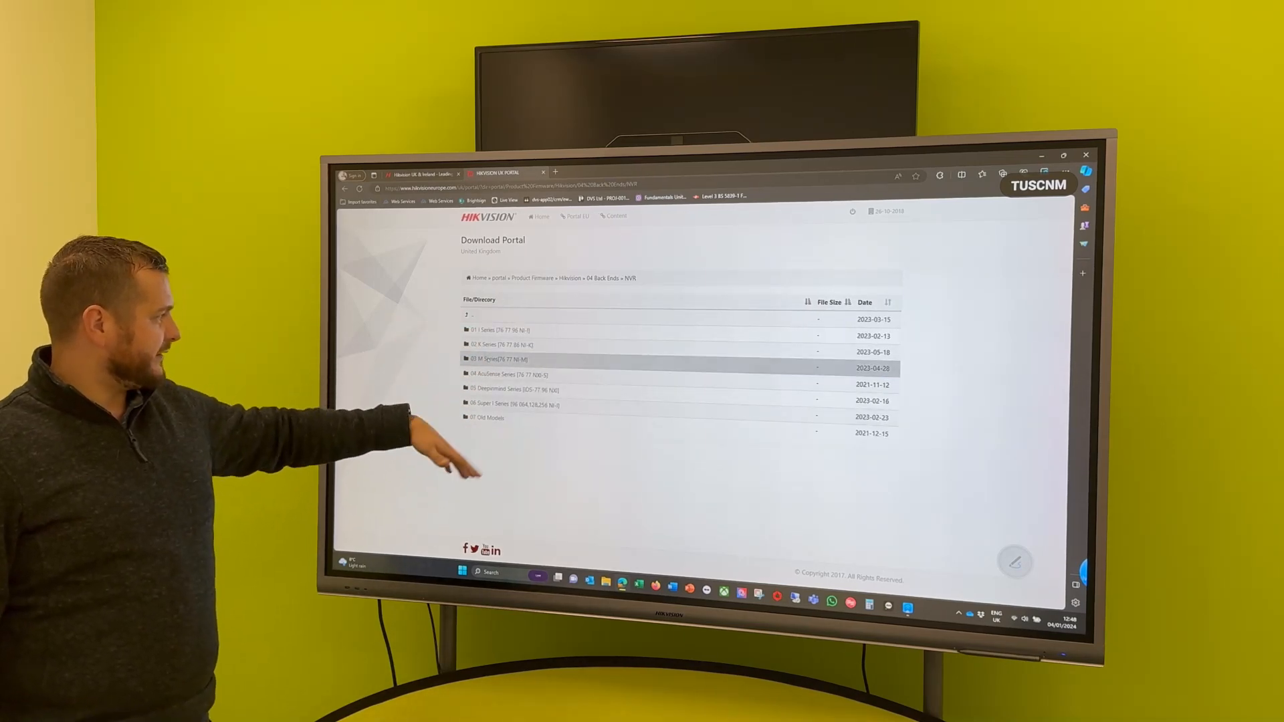
left_click(498, 360)
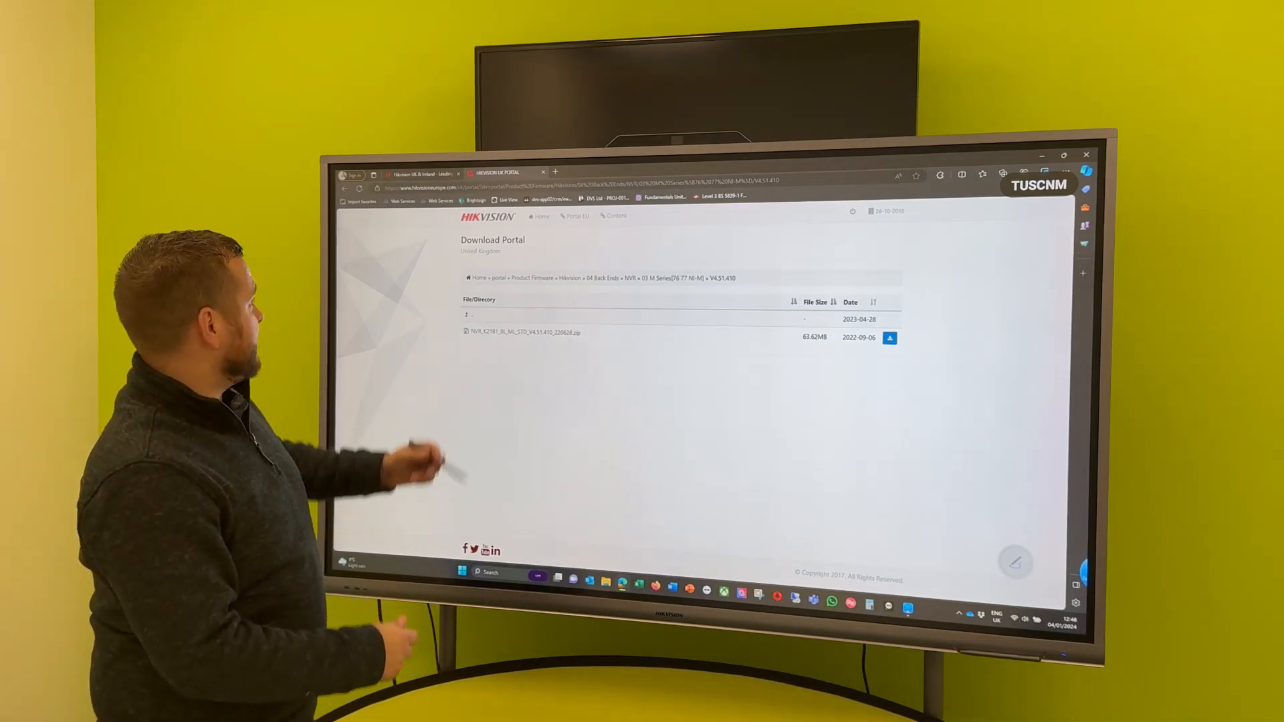
Step: Leave the website's Firmware page for the network camera product pages
left_click(425, 173)
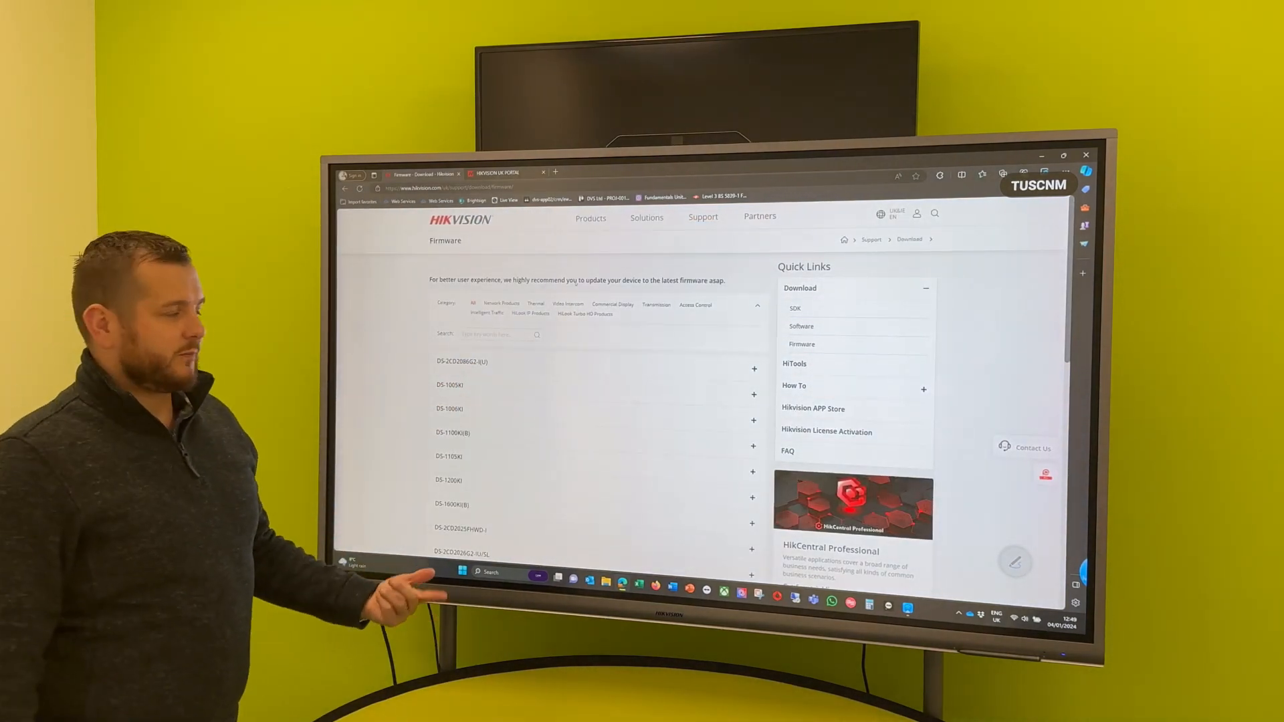
left_click(590, 218)
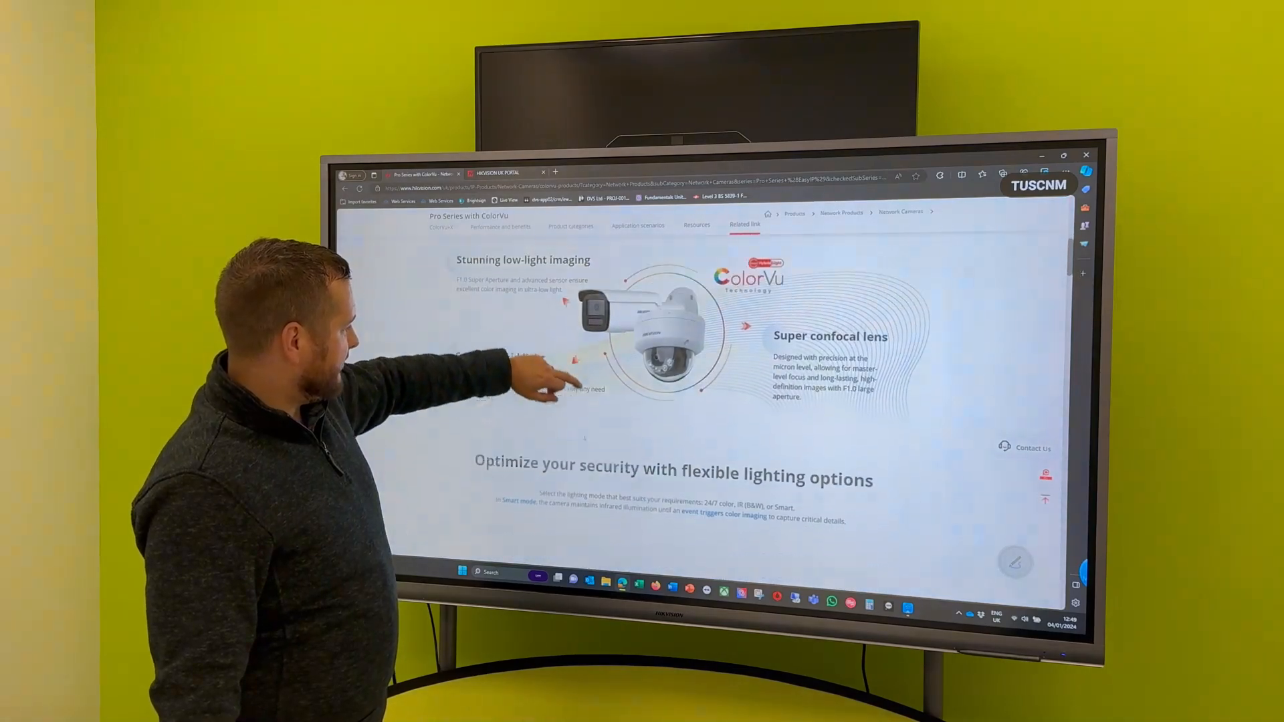
Step: Scroll the DS-2CD2347G2H-LIU(U) page down to its specification and Download Center
scroll("down", 3)
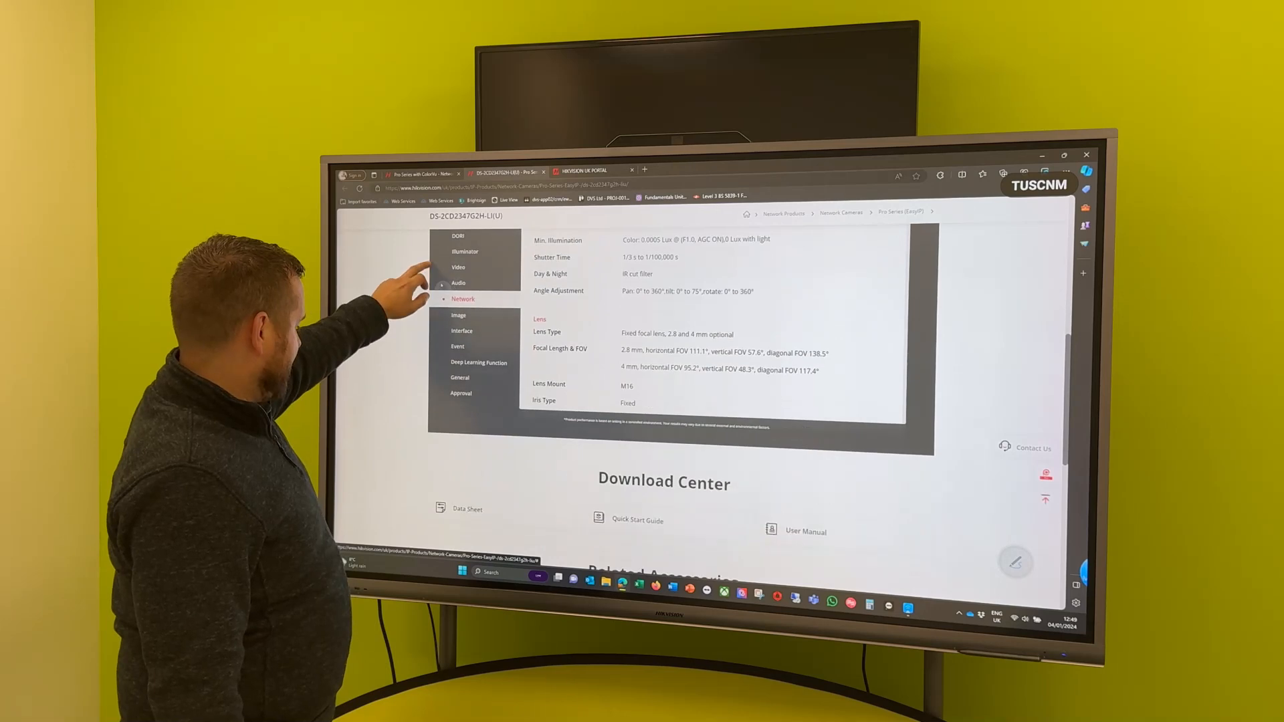
Step: Select the DS-2CD2347G2H-LIU (Black) model variant on the camera page
scroll("down", 3)
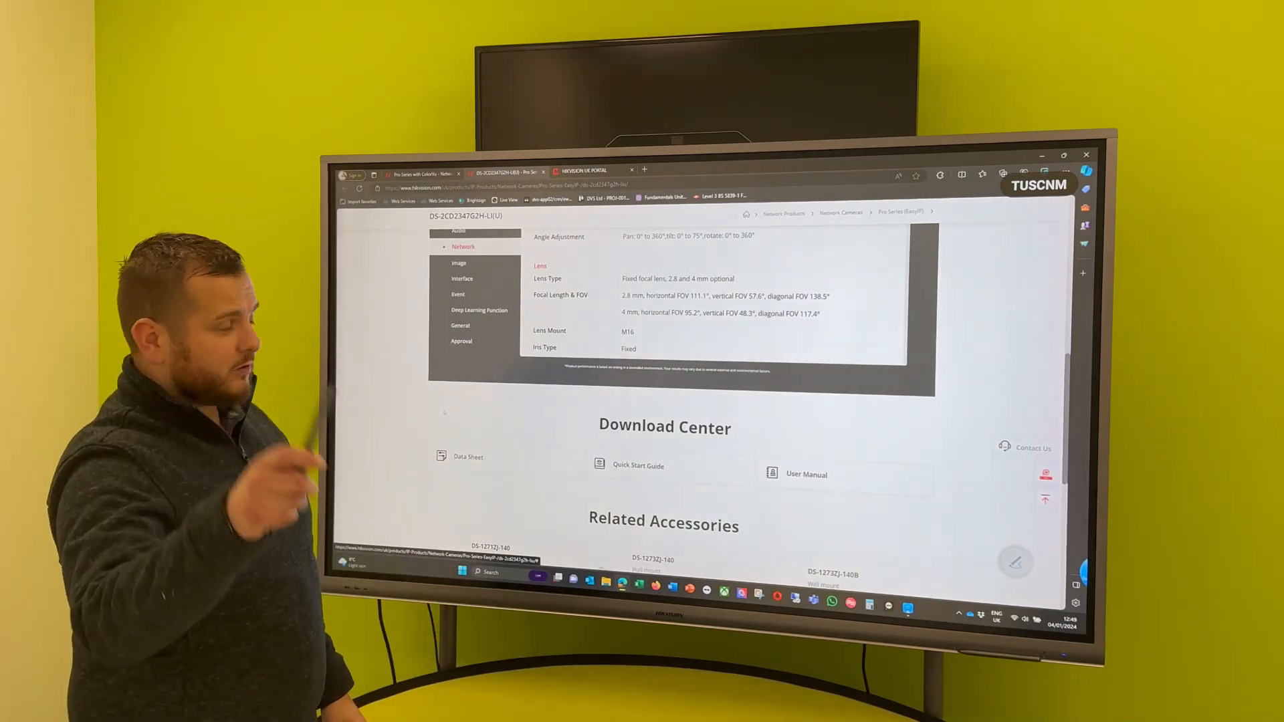
scroll("up", 3)
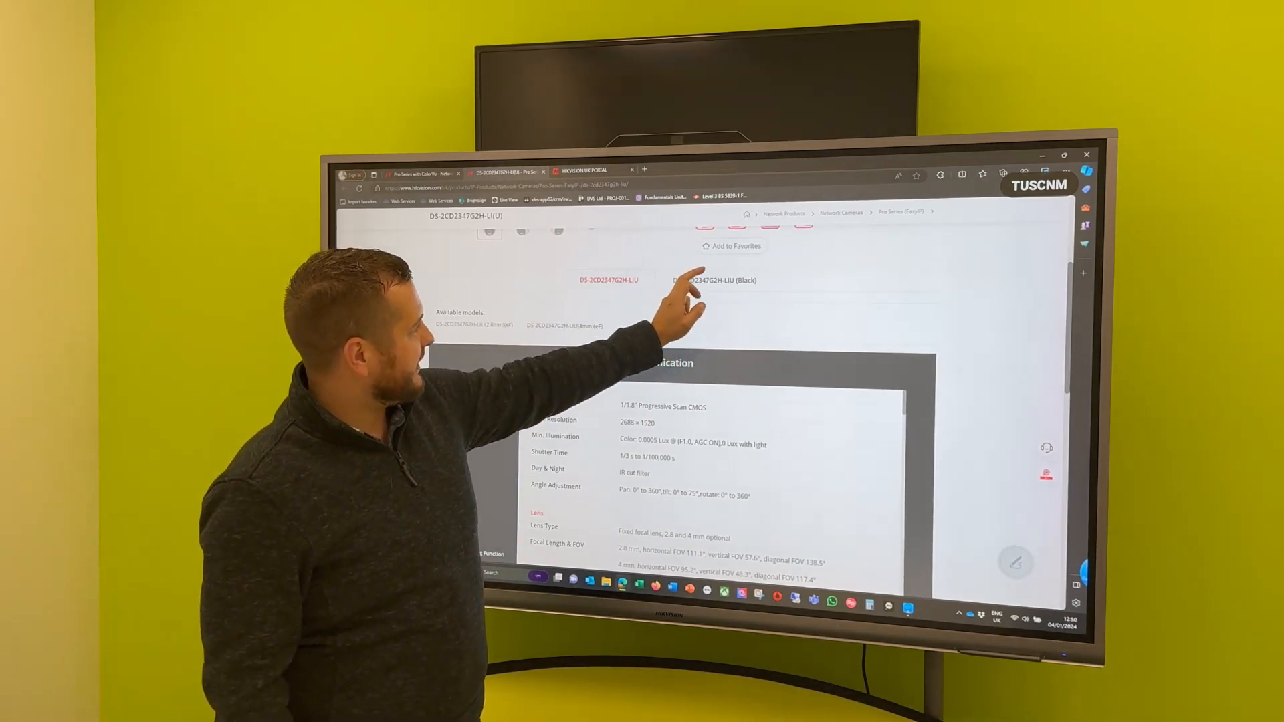
left_click(717, 279)
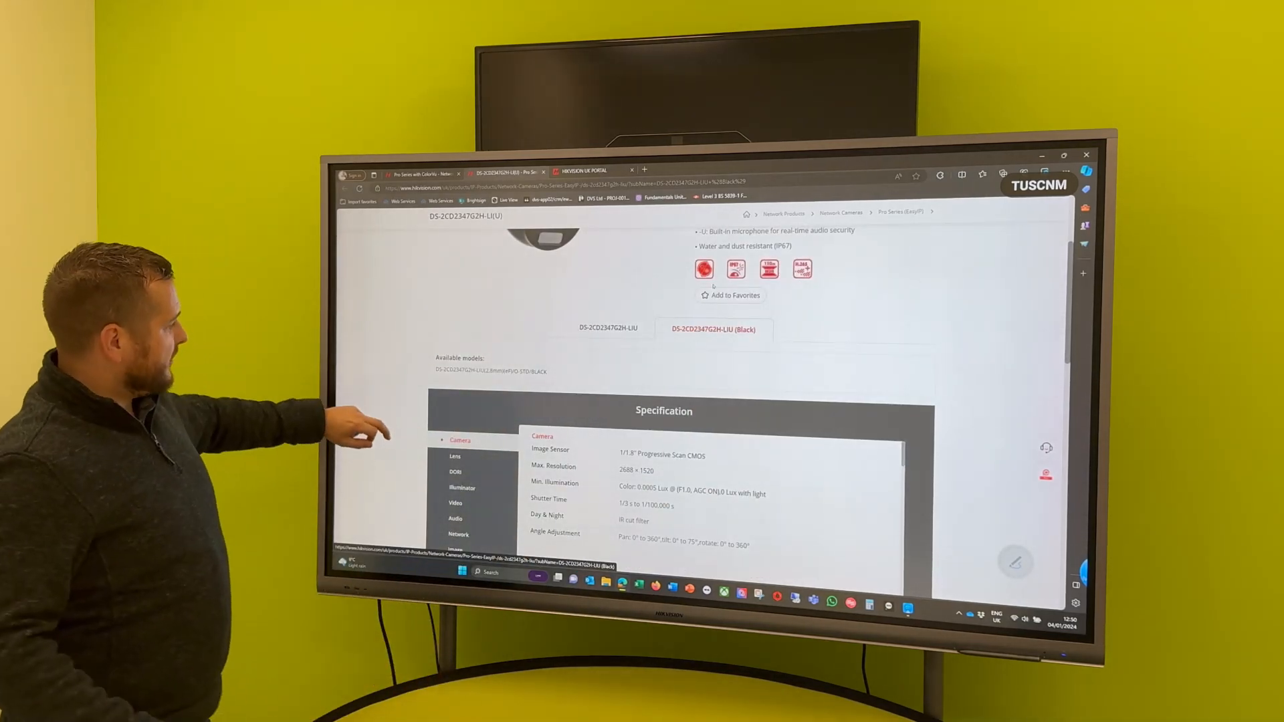
Step: Start the listed firmware download from the Download Center, bringing up the Materials License Agreement
scroll("down", 3)
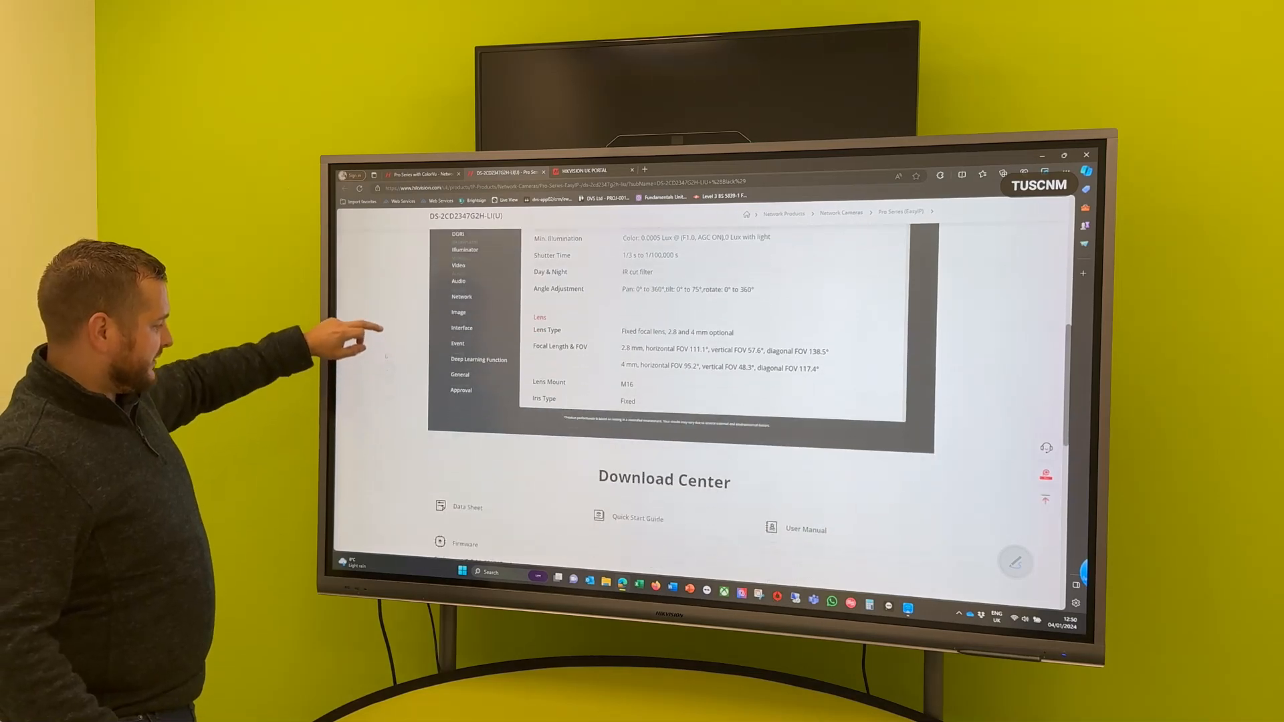
scroll("down", 3)
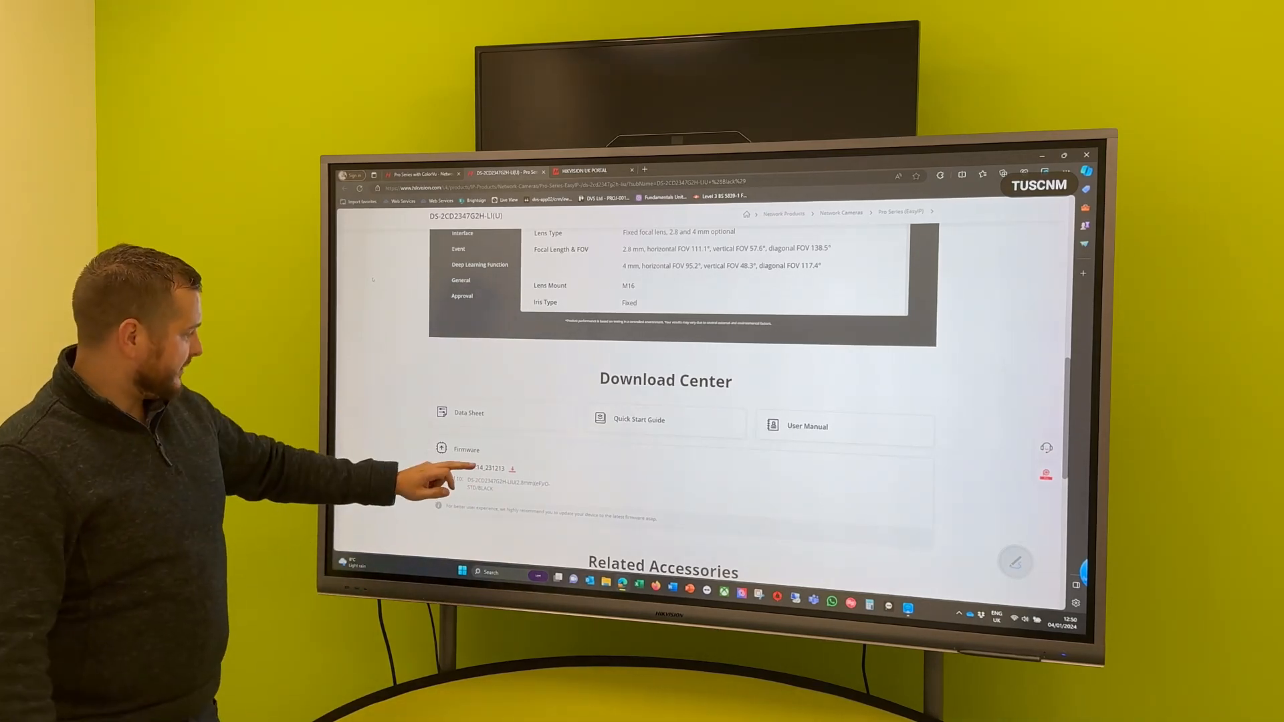
left_click(512, 468)
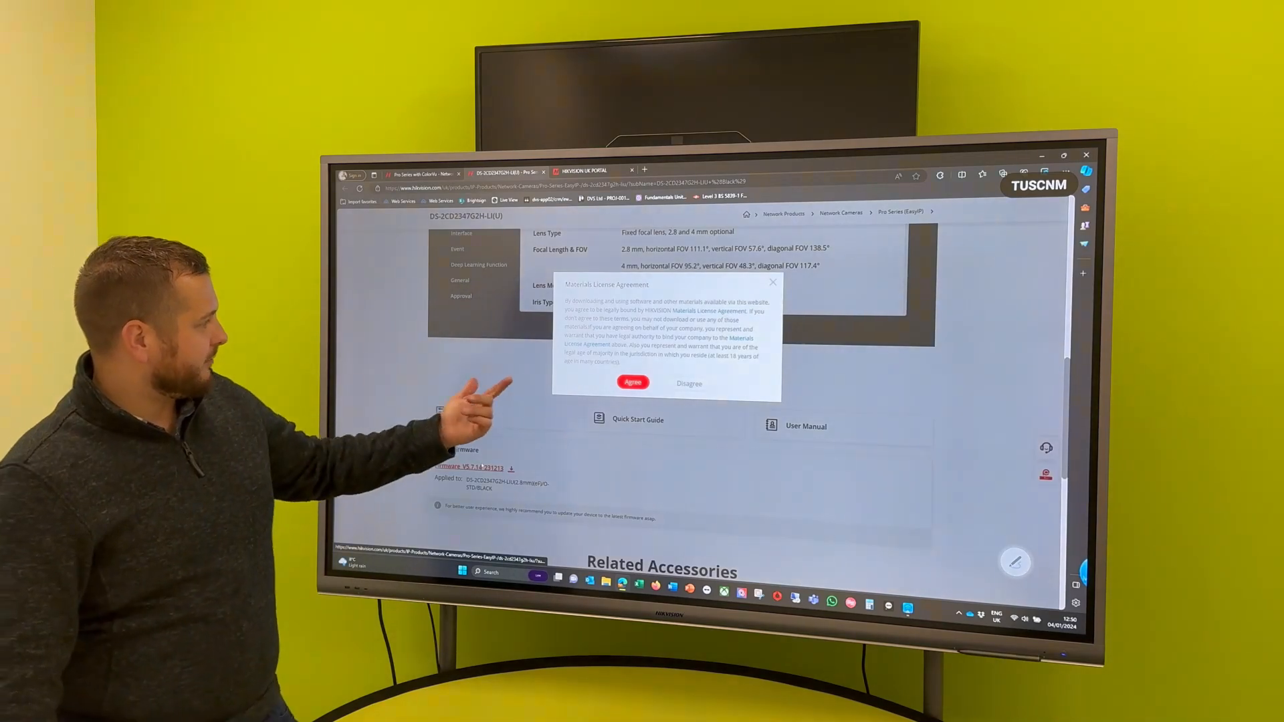